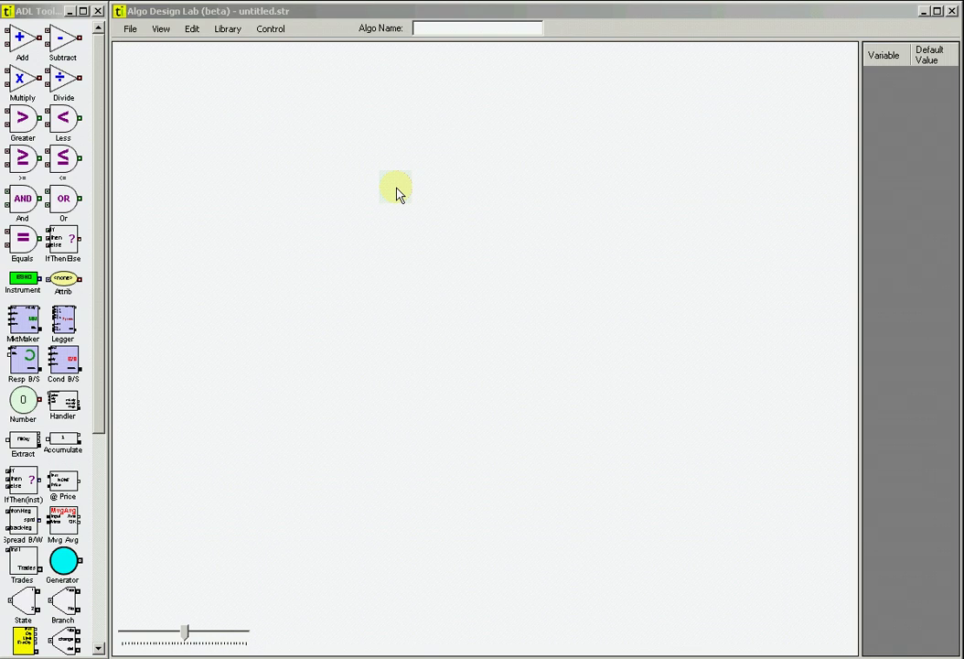
mouse_move(390, 199)
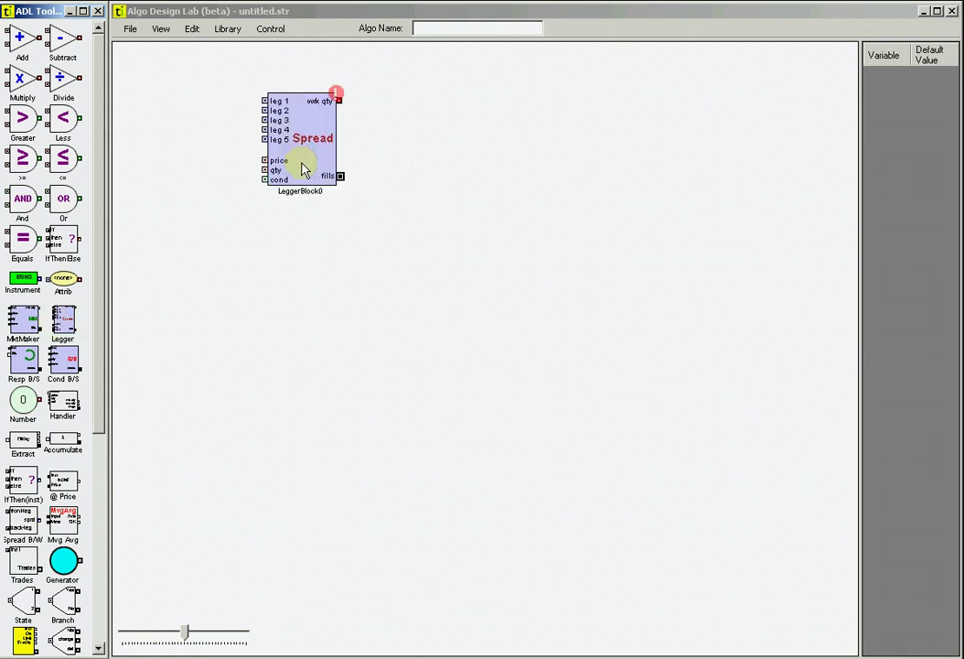
- Move the spread legger to the top and place CLK0 and CLM0 instrument blocks
drag(302, 137, 343, 110)
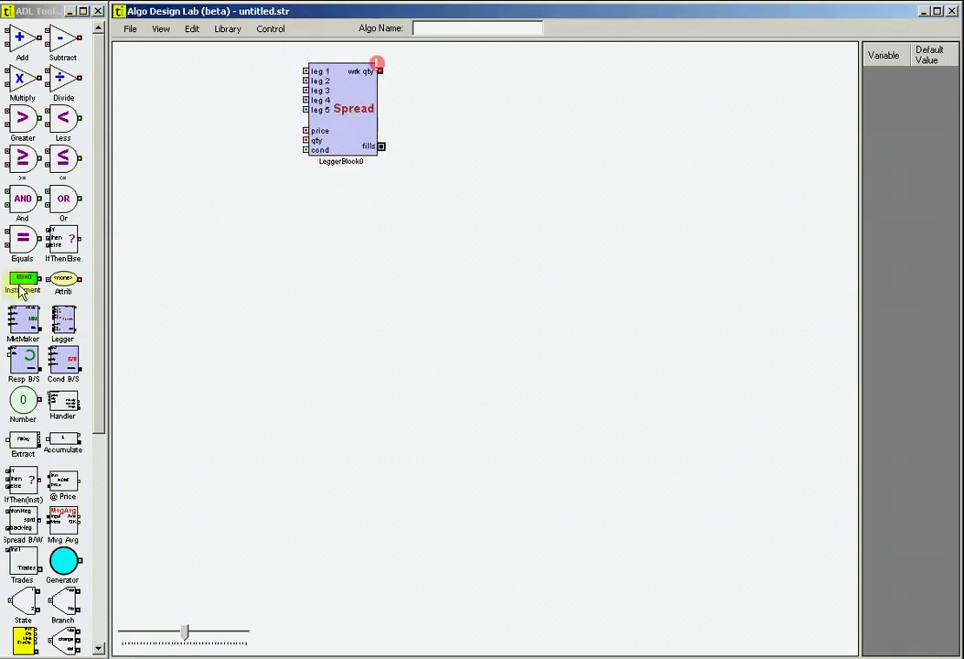
click(23, 283)
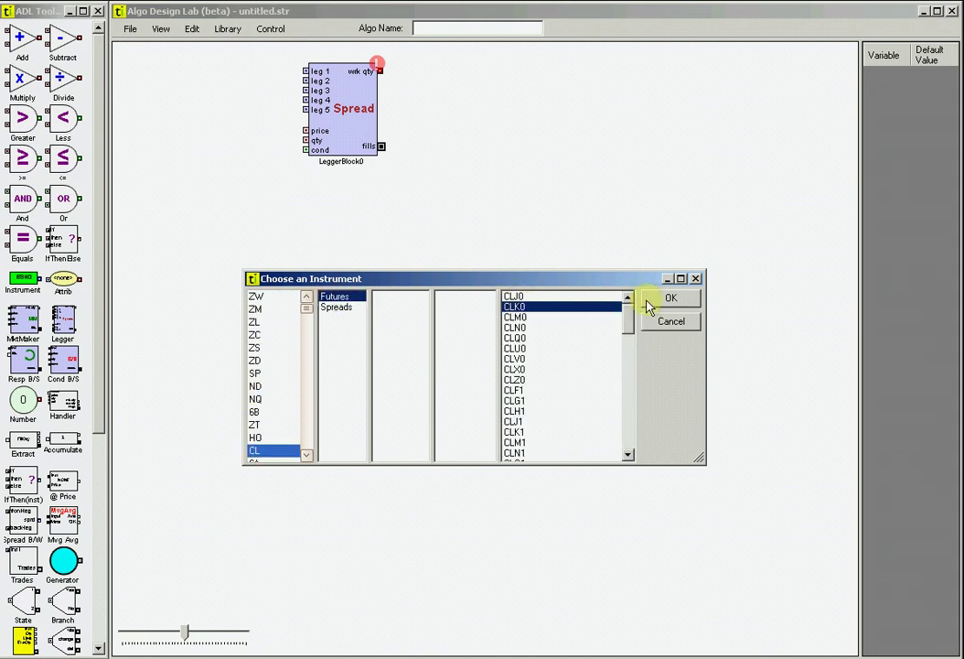
click(671, 297)
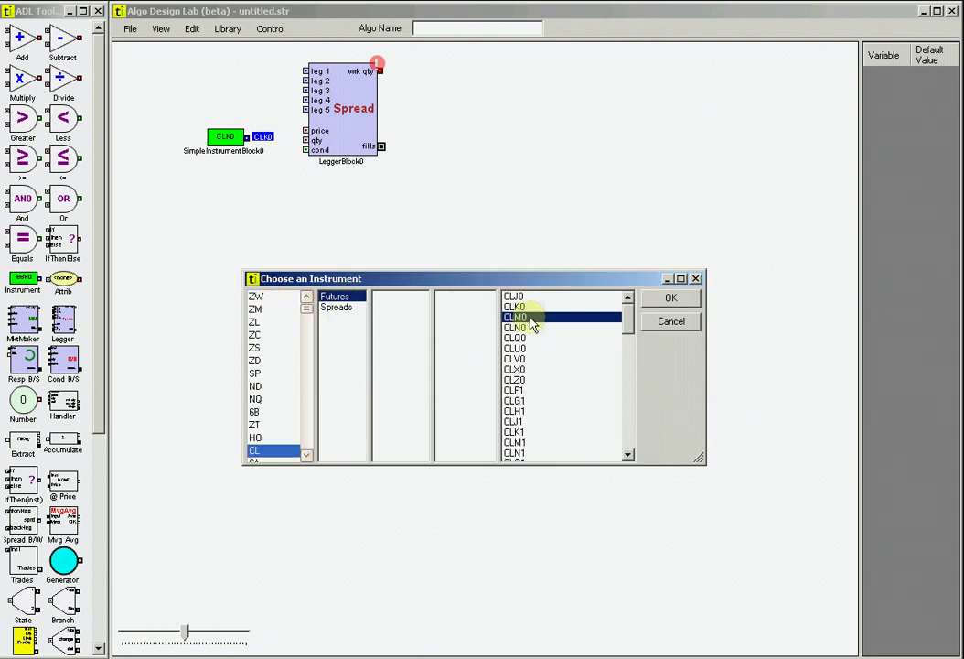
click(670, 297)
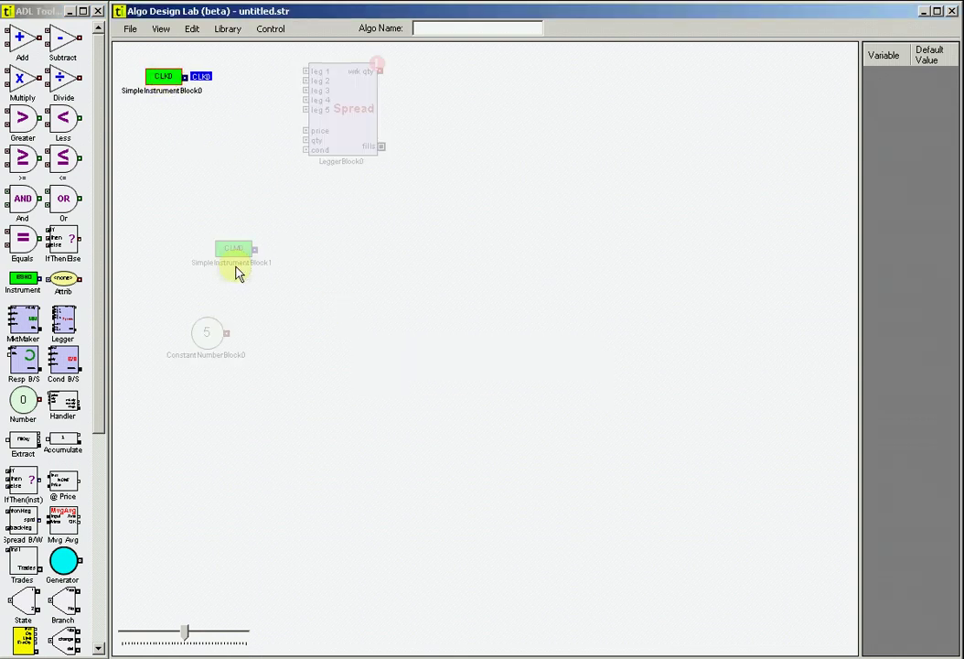
drag(233, 261, 166, 123)
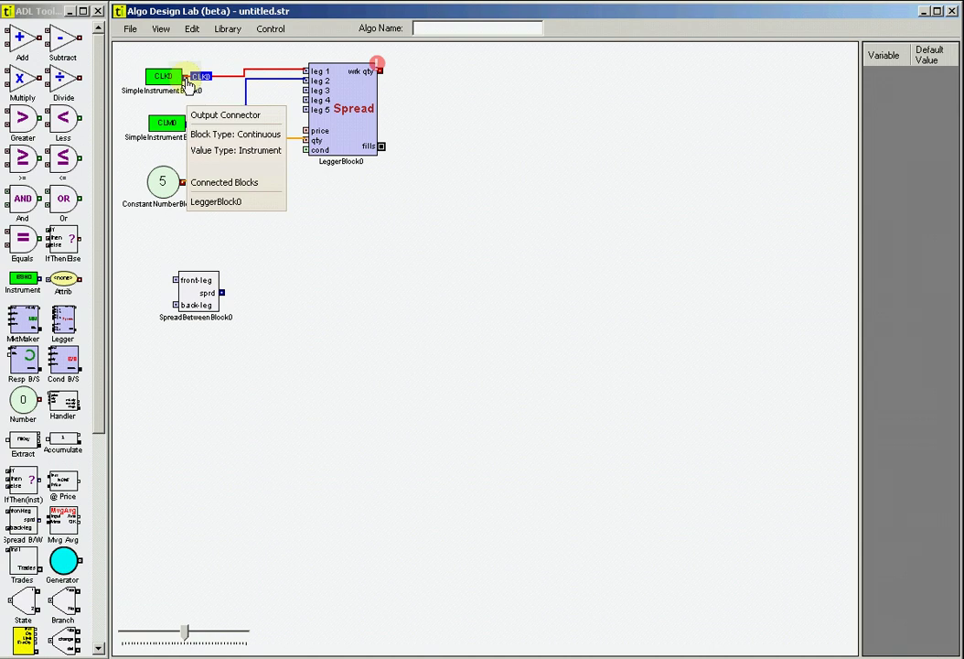
- Connect CLK0 into the spread block and read the spread's Bid Price
click(178, 286)
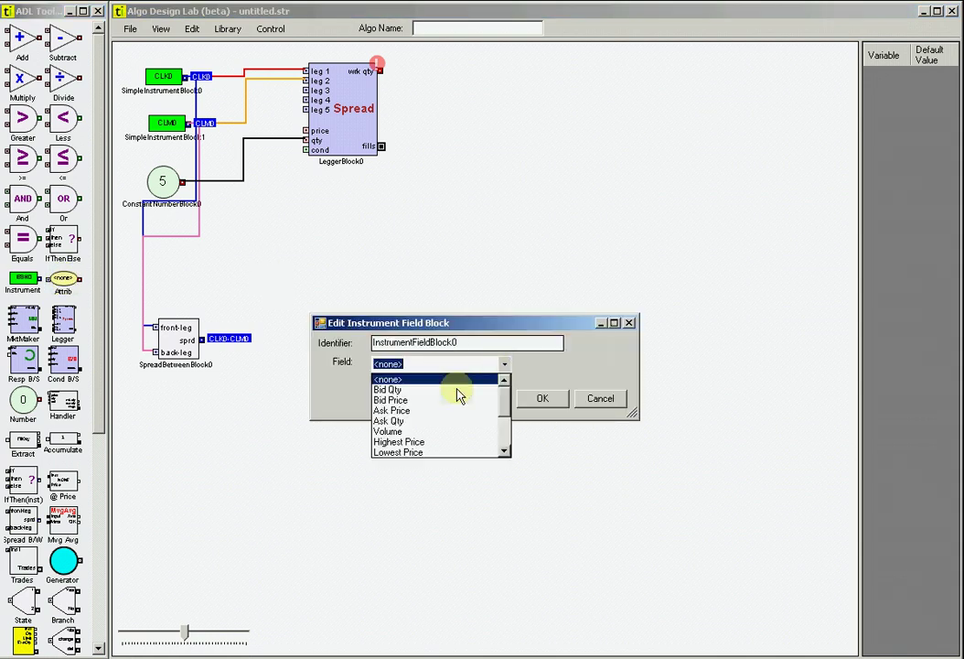
click(391, 400)
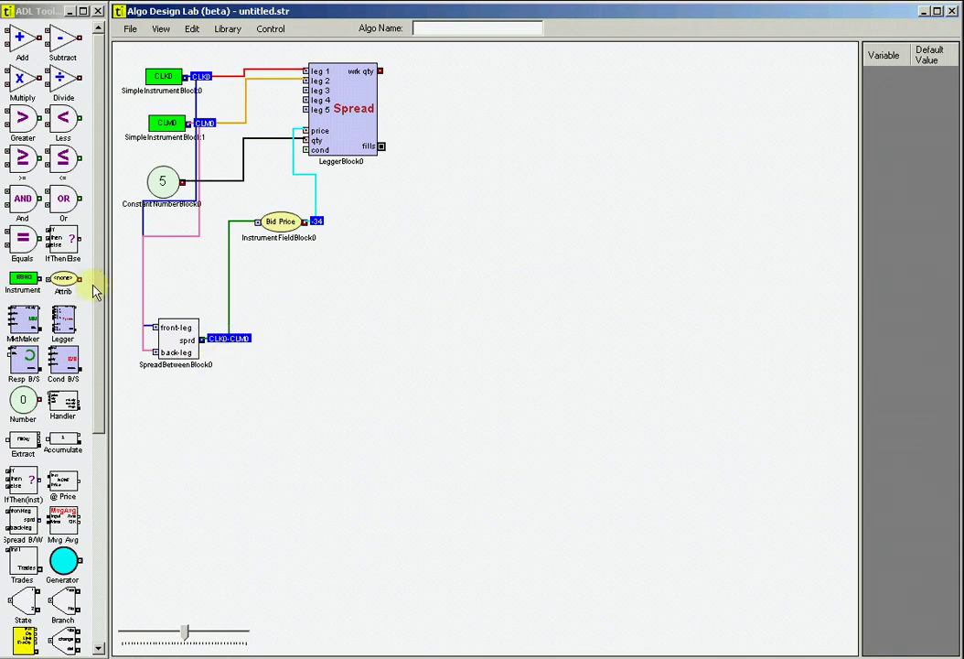
- Add a Bid Qty field block below Bid Price and compare it against a constant 25
double_click(279, 221)
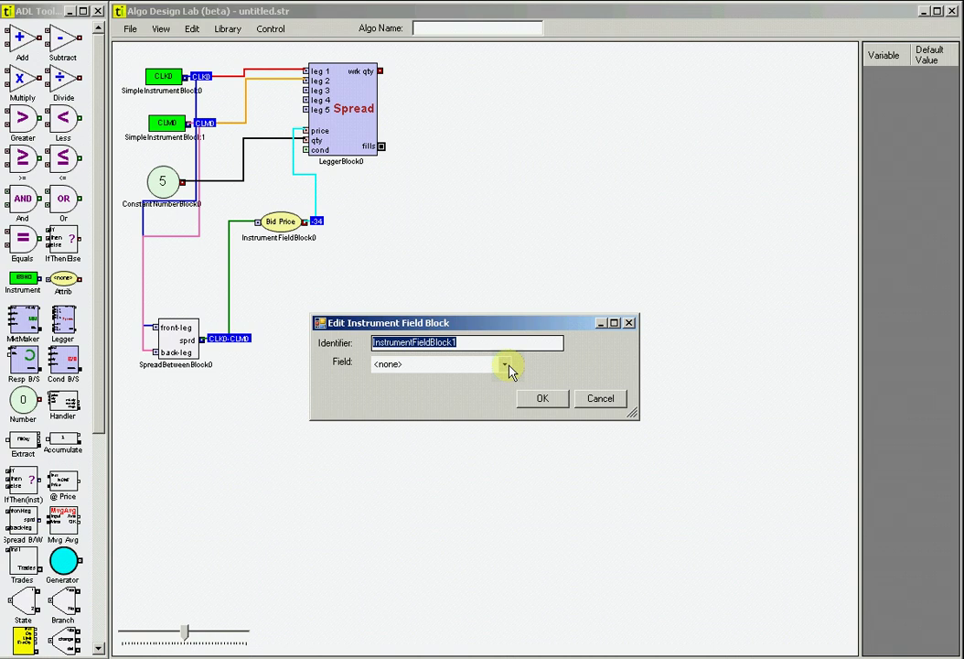
click(542, 398)
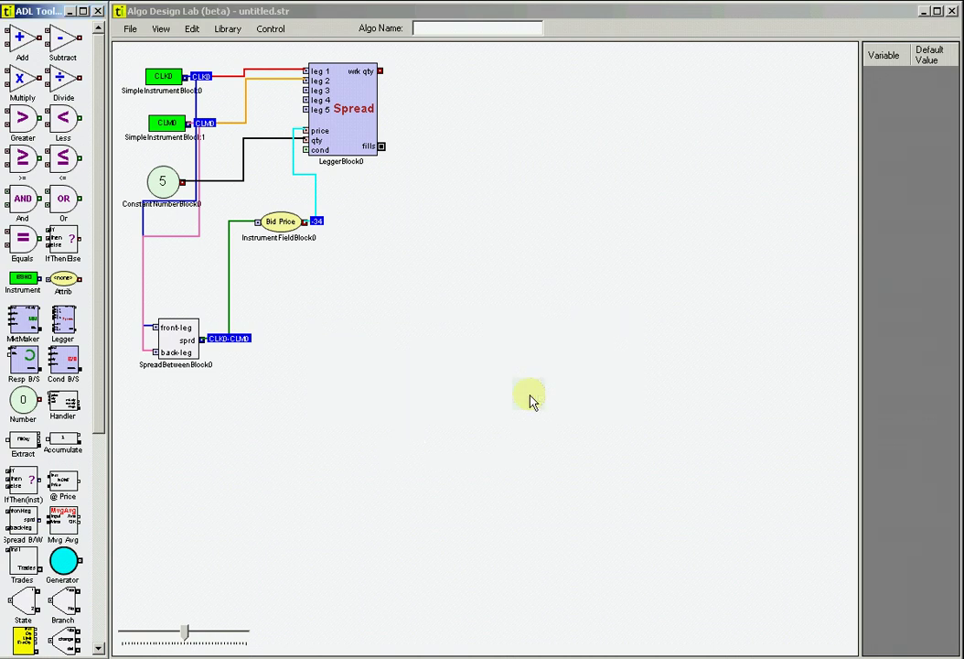
drag(531, 401, 302, 327)
text(25)
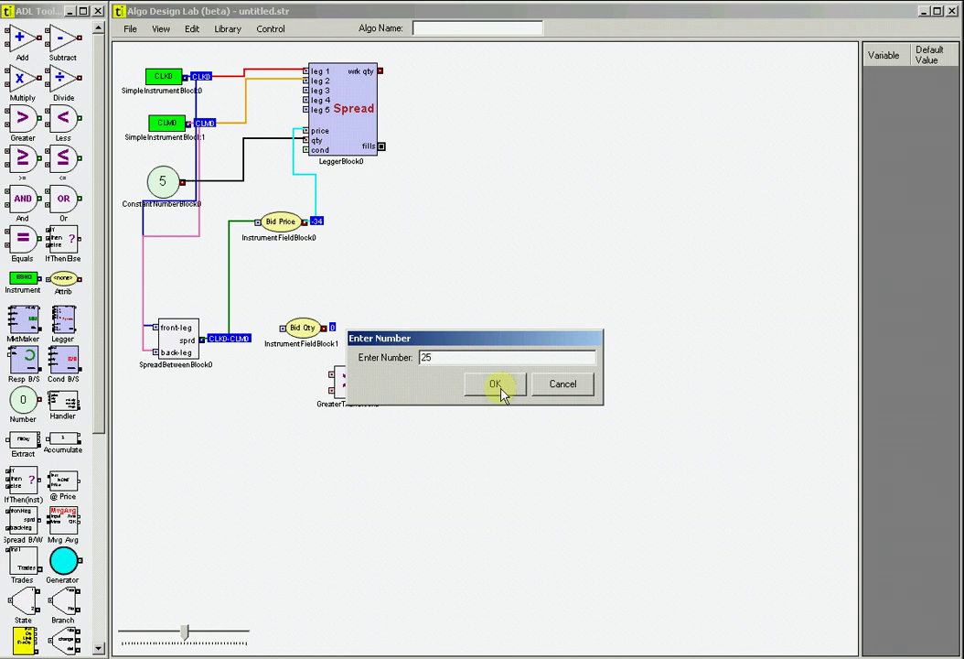
click(495, 383)
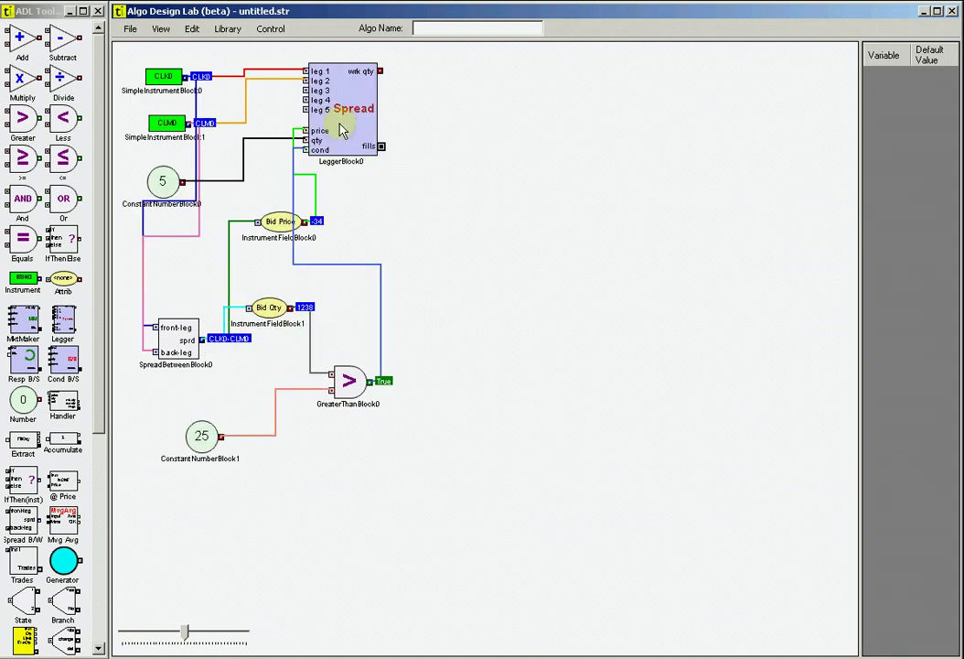
- Uncheck Work Mkt? for the CLK0 leg in the Legger's Custom Spreads settings
double_click(341, 110)
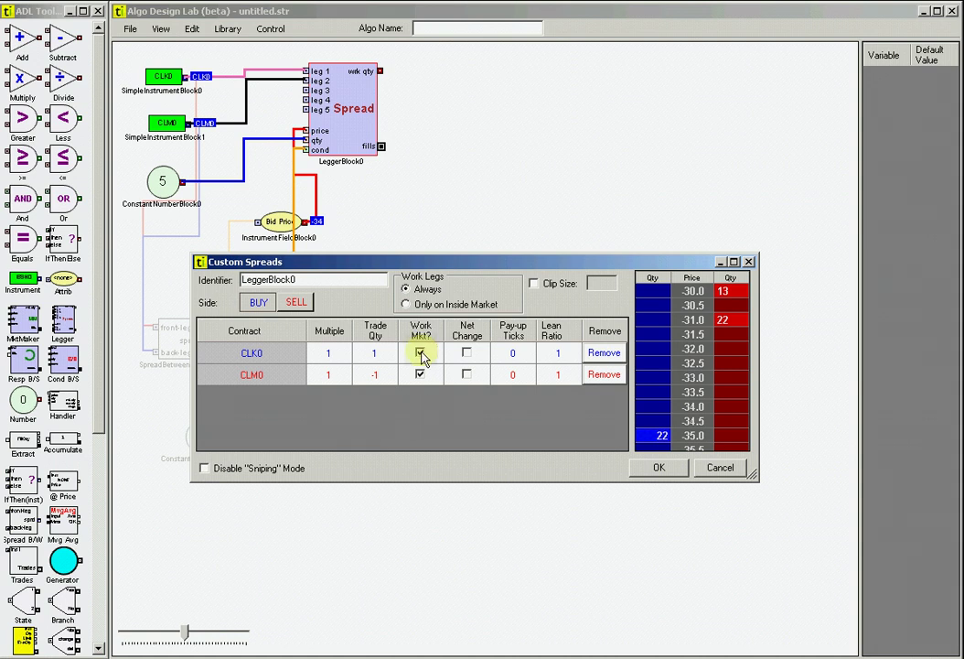
click(420, 352)
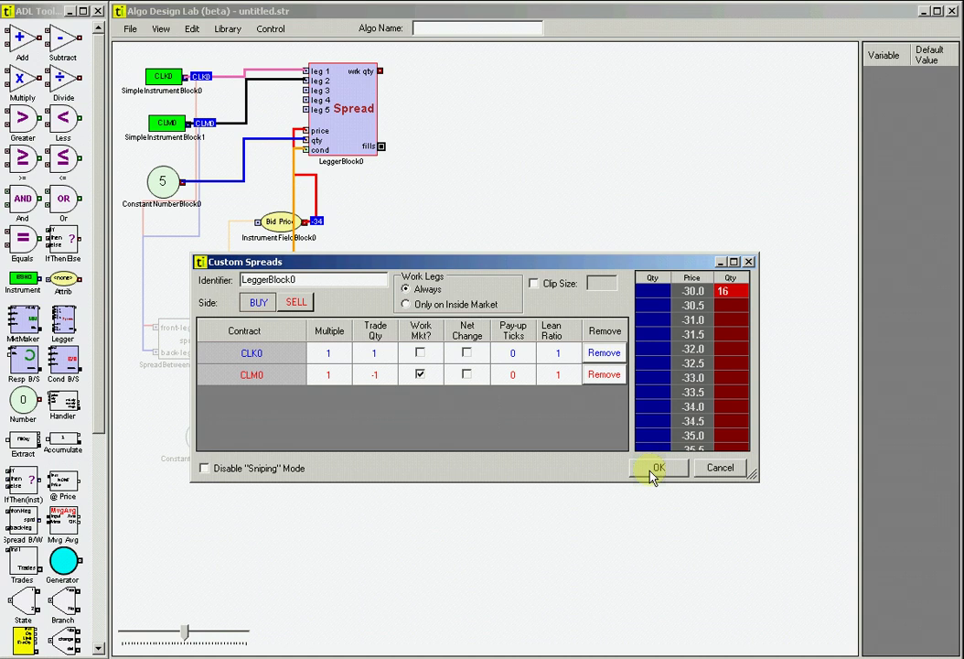
- Apply the spread settings and set the Market Maker to Side SELL with Flag HEDGE
click(659, 468)
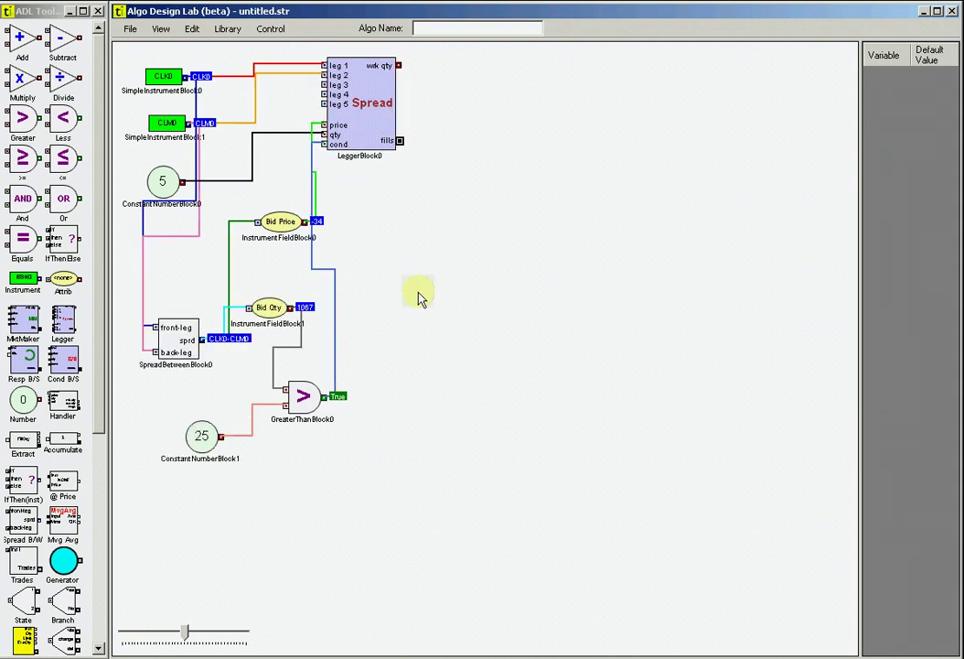
mouse_move(23, 324)
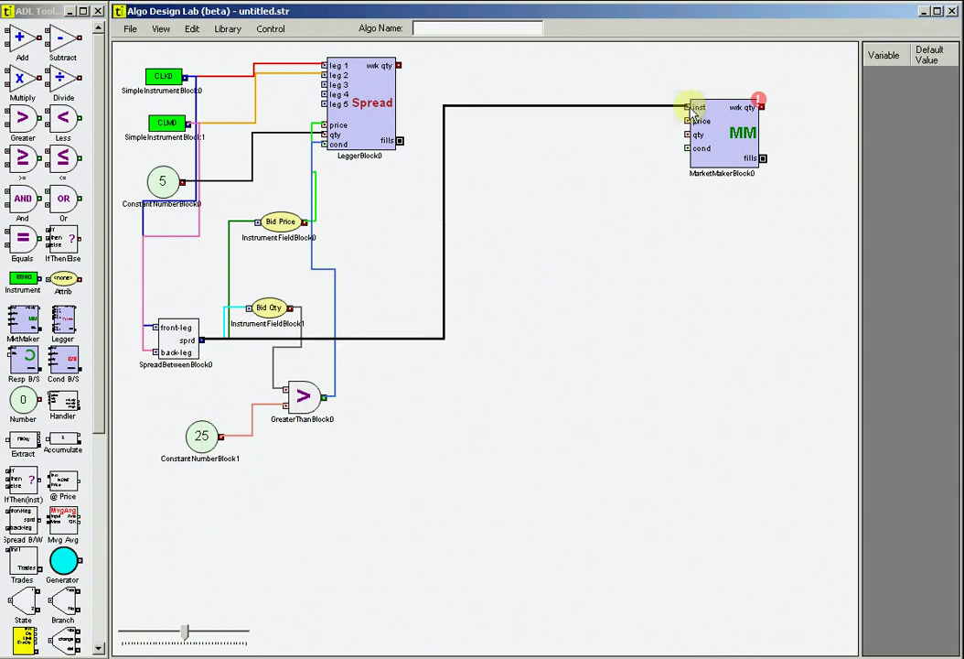
double_click(723, 133)
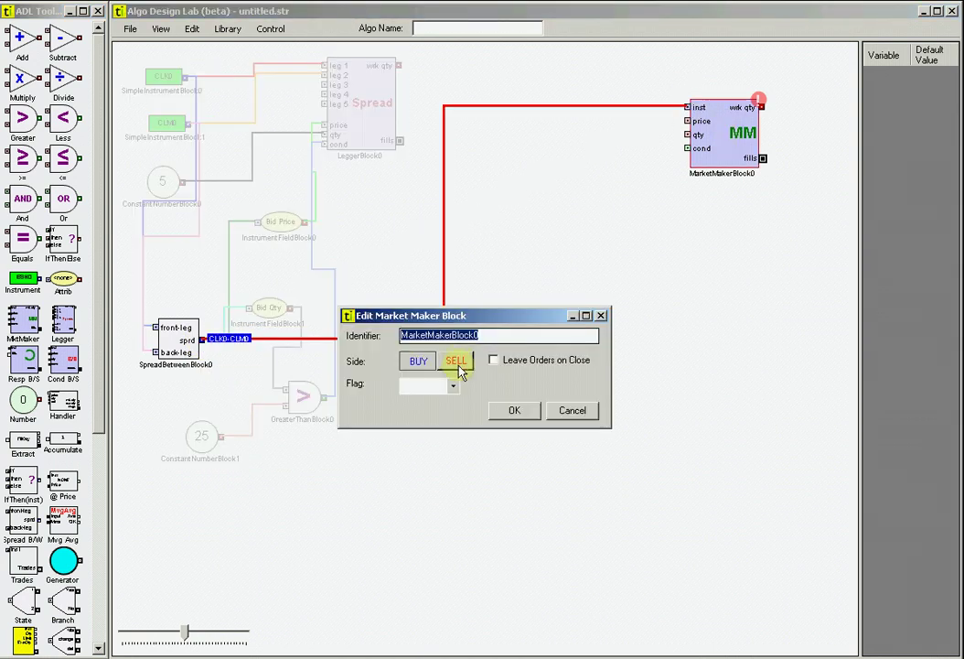
click(449, 383)
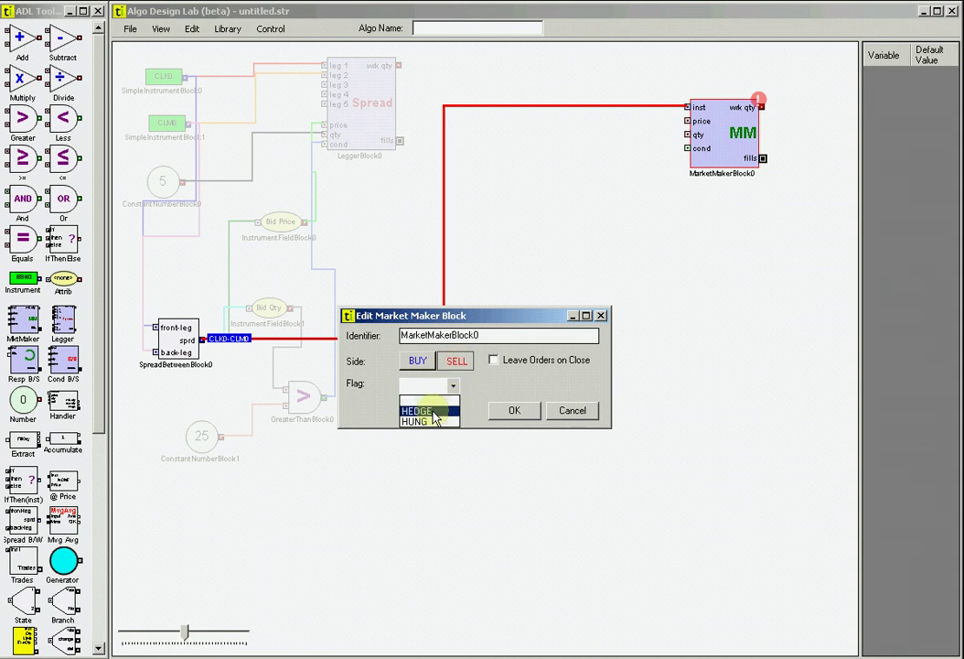
click(416, 410)
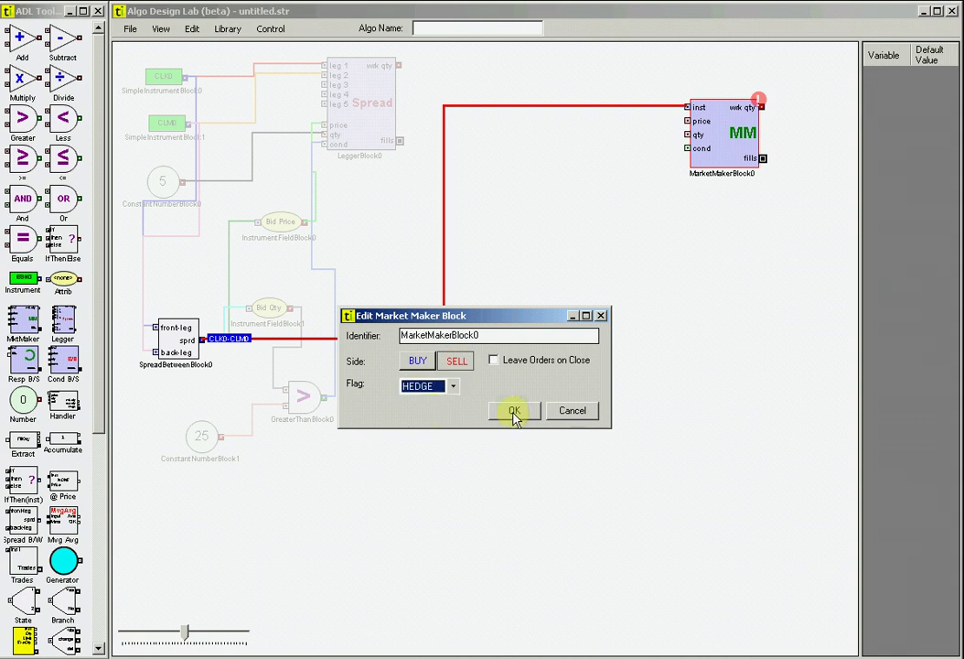
click(512, 410)
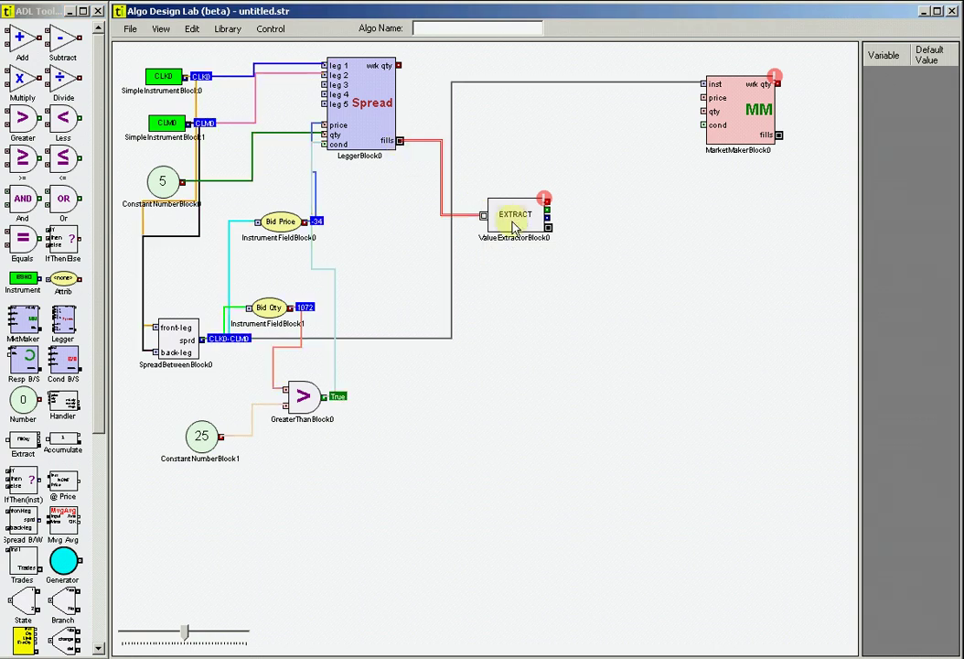
- Set the Extract block's formula to output FillPrice
double_click(514, 214)
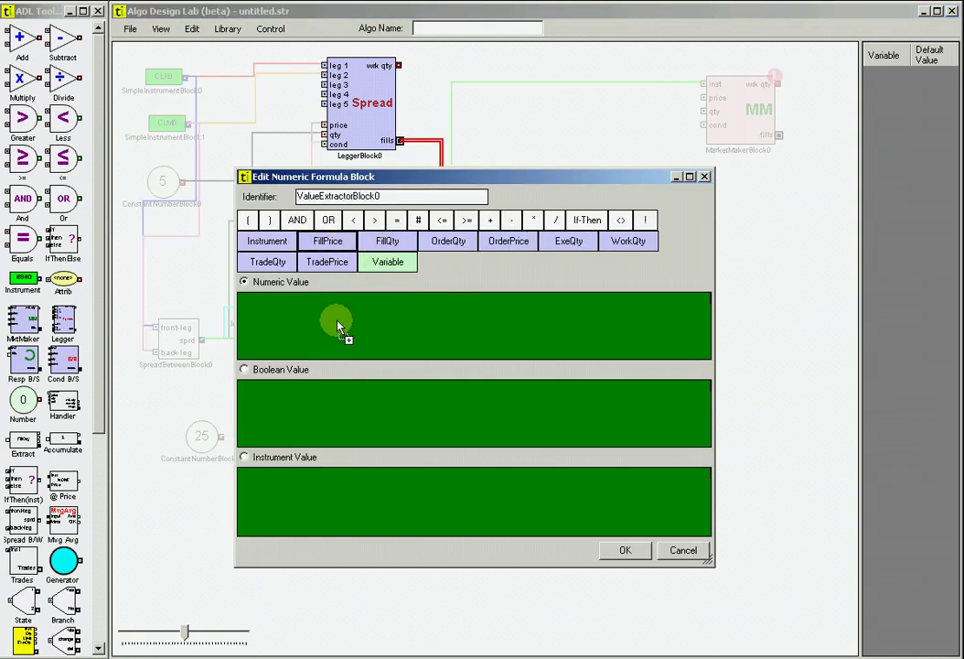
click(624, 549)
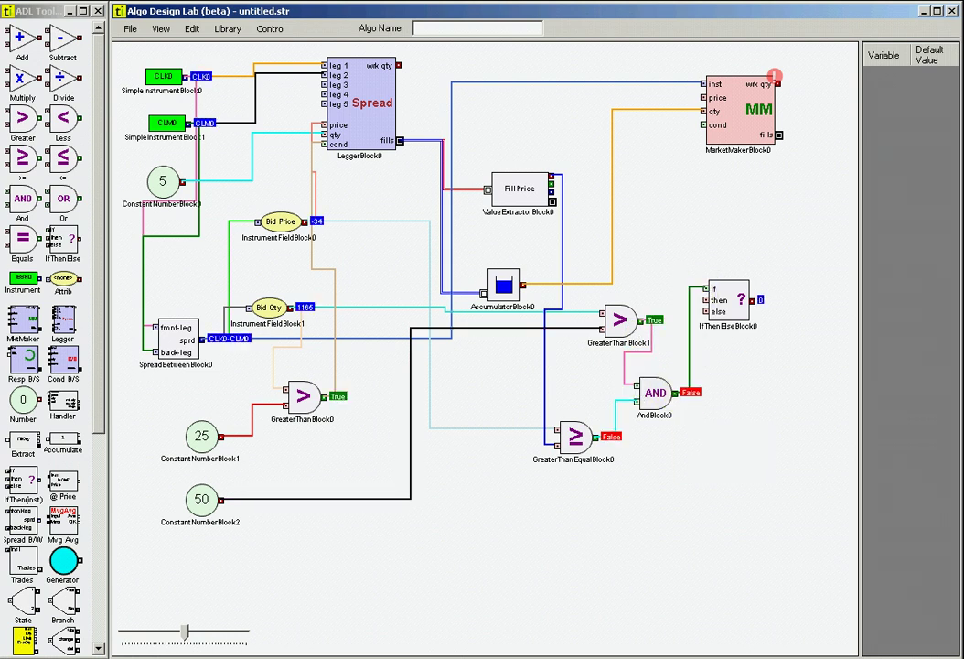
- Add a third Attrib field block reading Min Price Increment
double_click(269, 306)
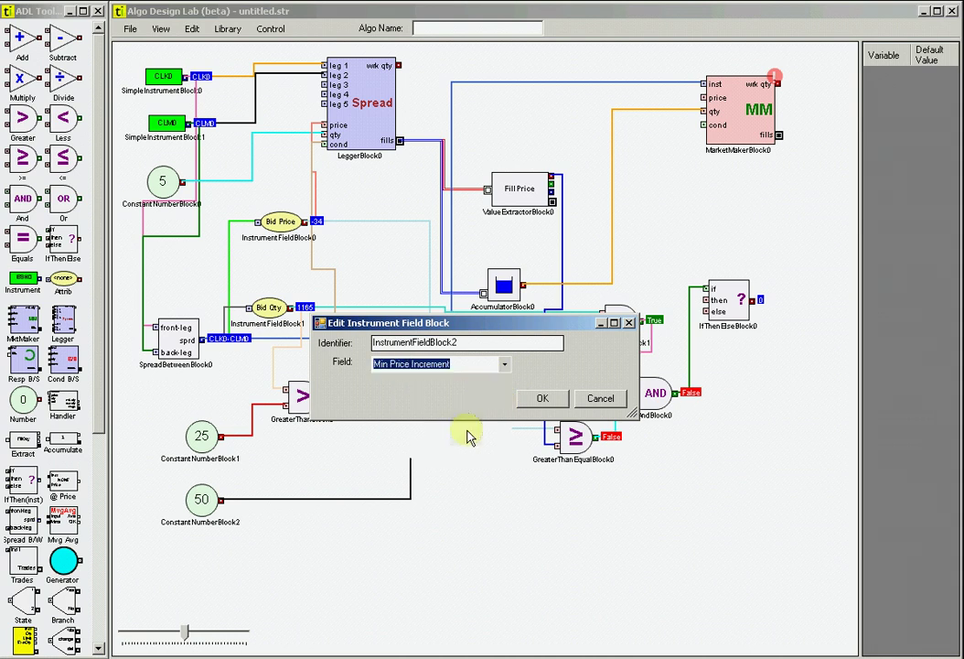
click(541, 398)
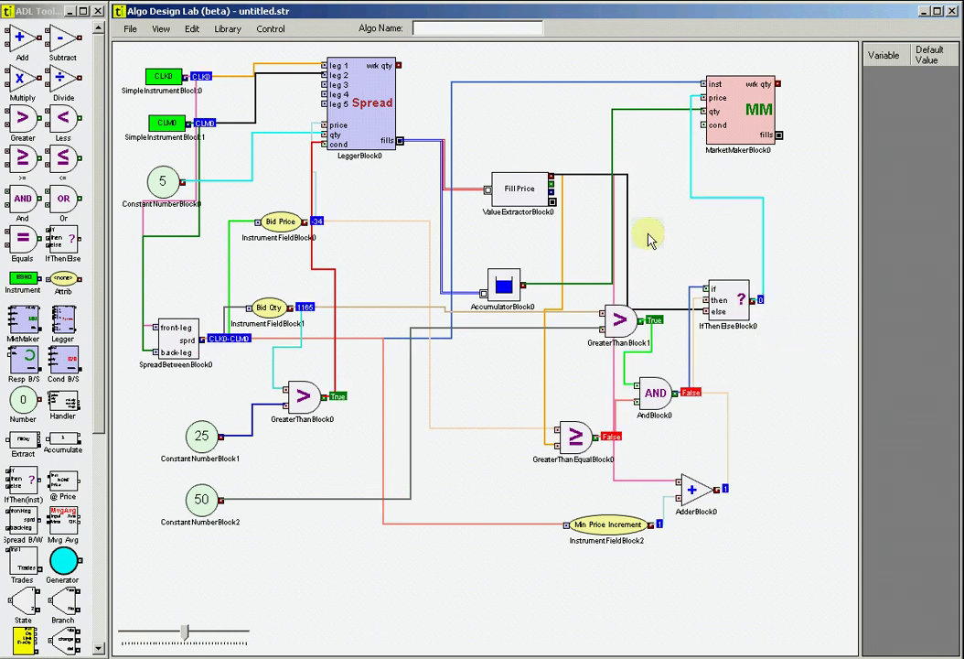
mouse_move(653, 249)
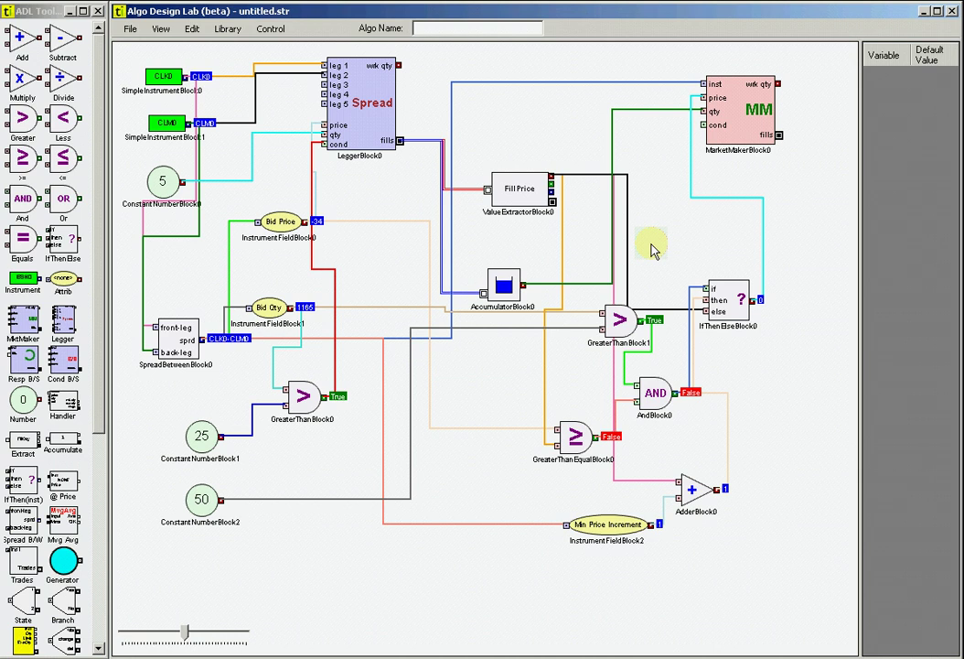
mouse_move(444, 62)
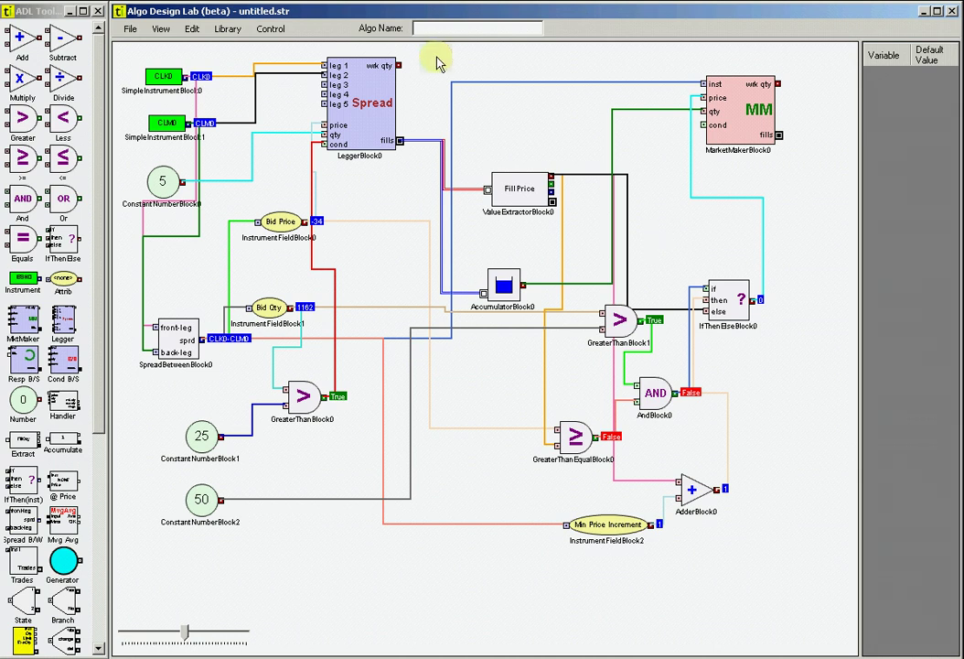
- Rubber-band select the market maker hedge logic blocks for grouping
drag(437, 56, 767, 494)
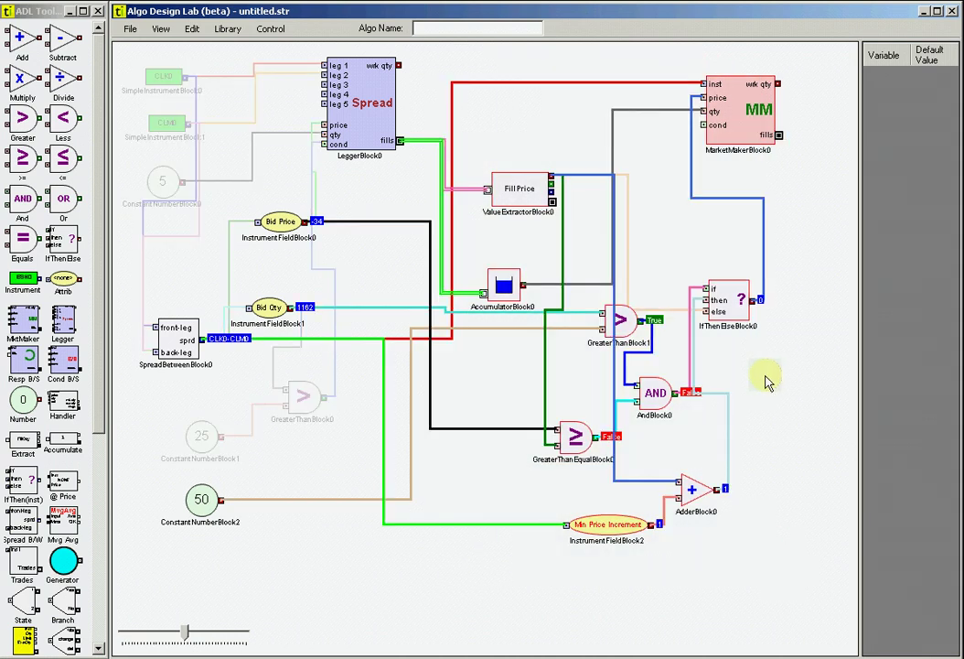
mouse_move(746, 360)
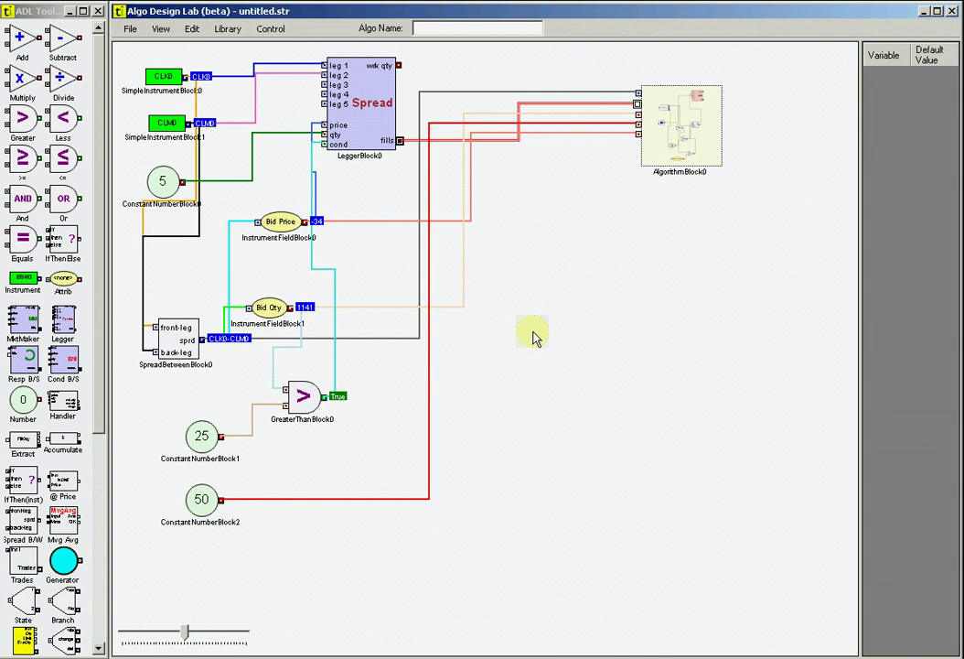
mouse_move(430, 542)
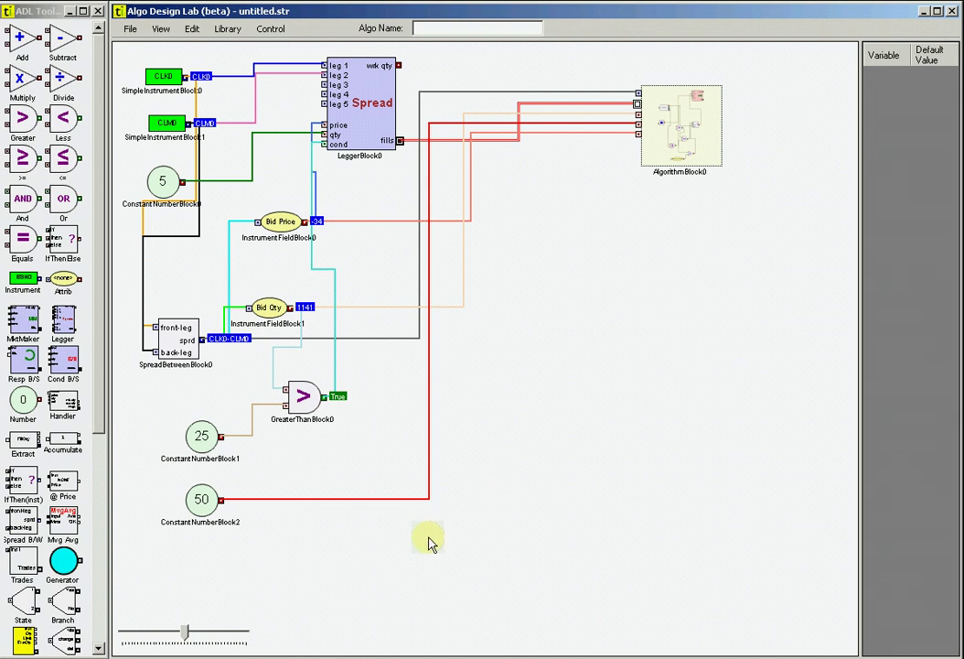
mouse_move(359, 627)
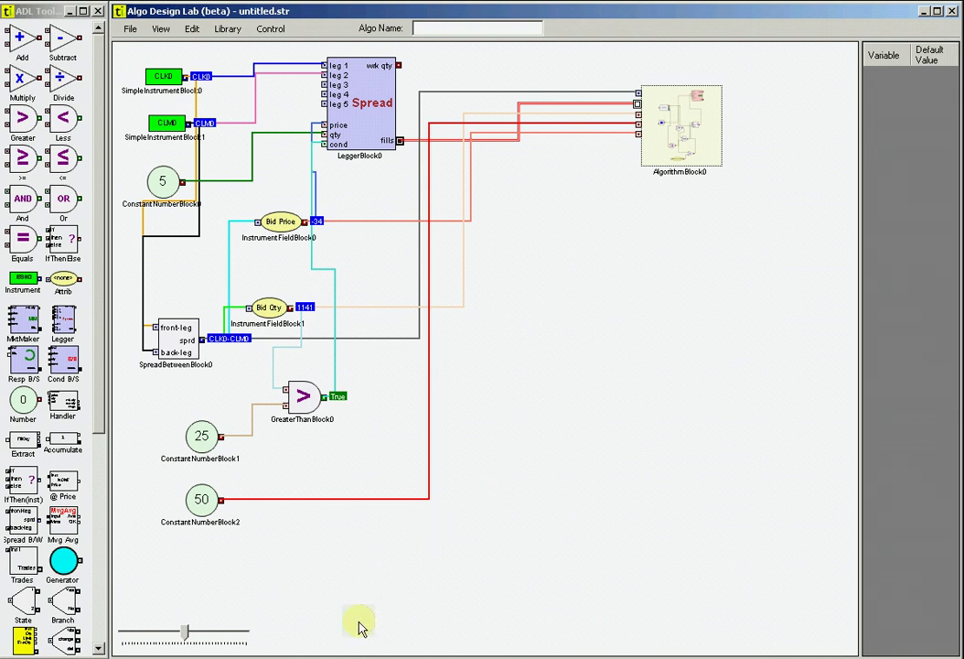